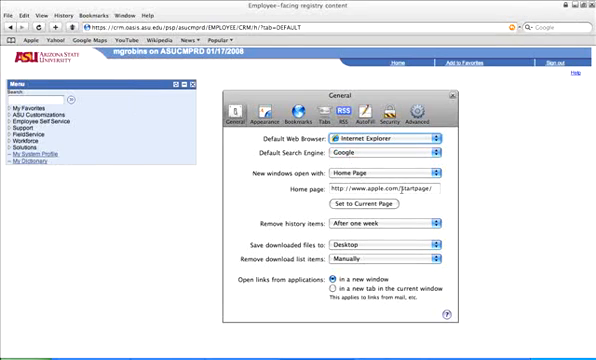
- Show Safari's Security preferences where Block pop-up windows is currently enabled
{"action": "left_click", "coordinate": [400, 246]}
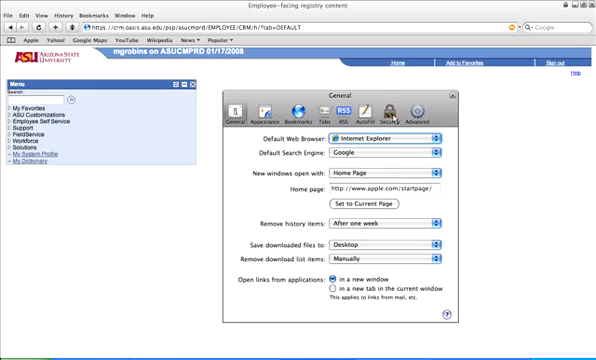
{"action": "left_click", "coordinate": [388, 104]}
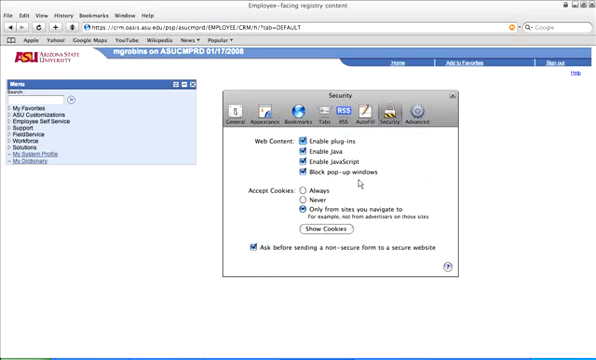
{"action": "mouse_move", "coordinate": [356, 184]}
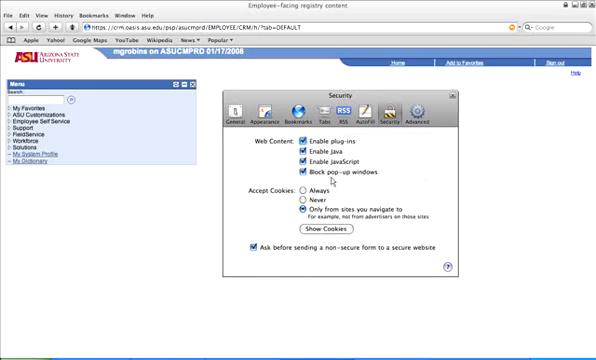